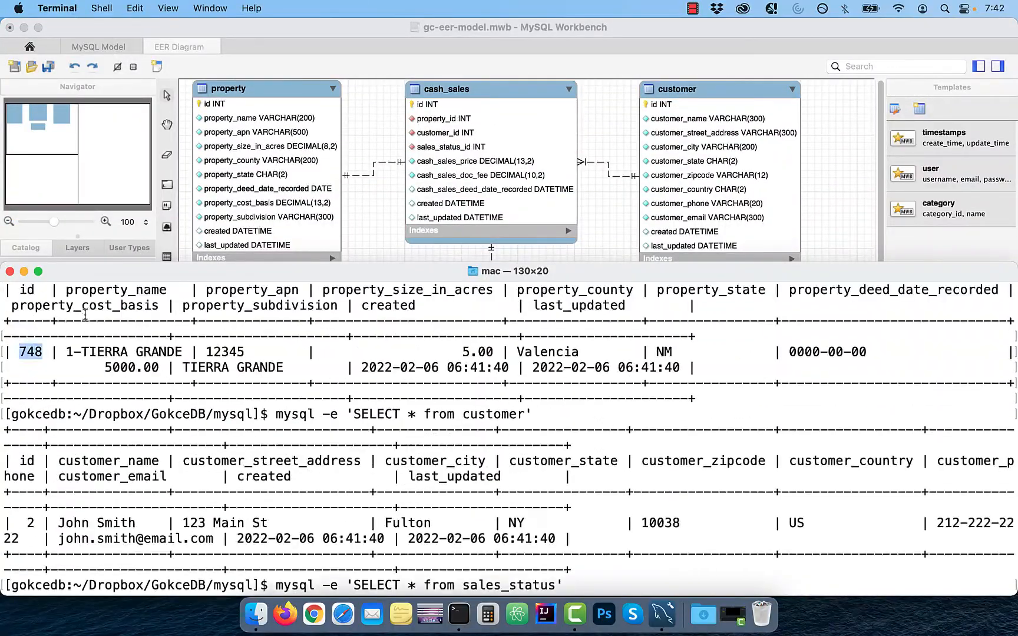
- Add the cash_sales foreign key to sales_status with ON DELETE RESTRICT ON UPDATE RESTRICT
text(ALTER TABLE cash_sales DROP)
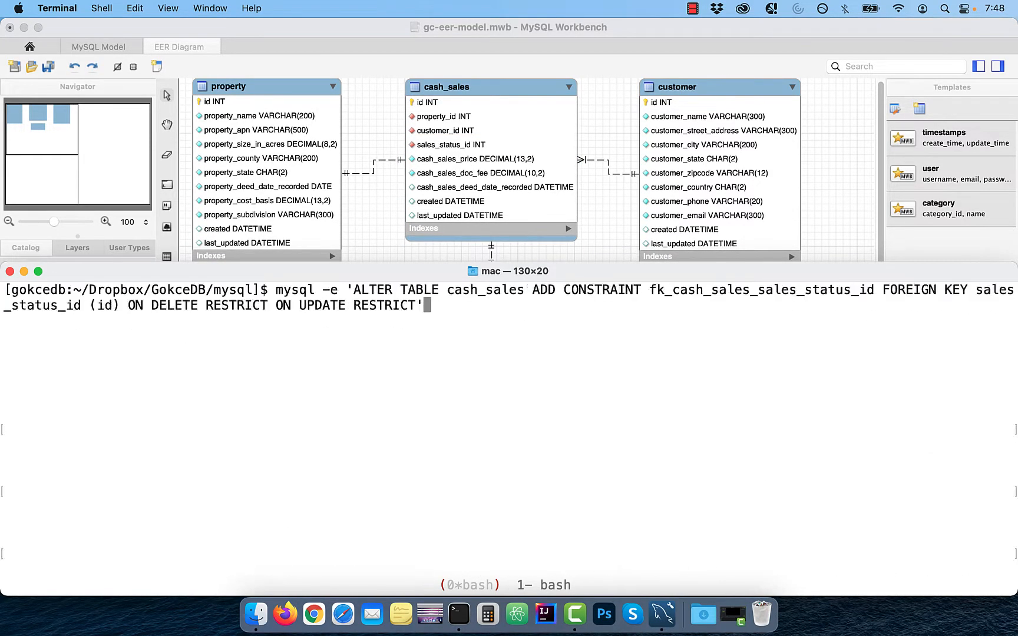
key(Return)
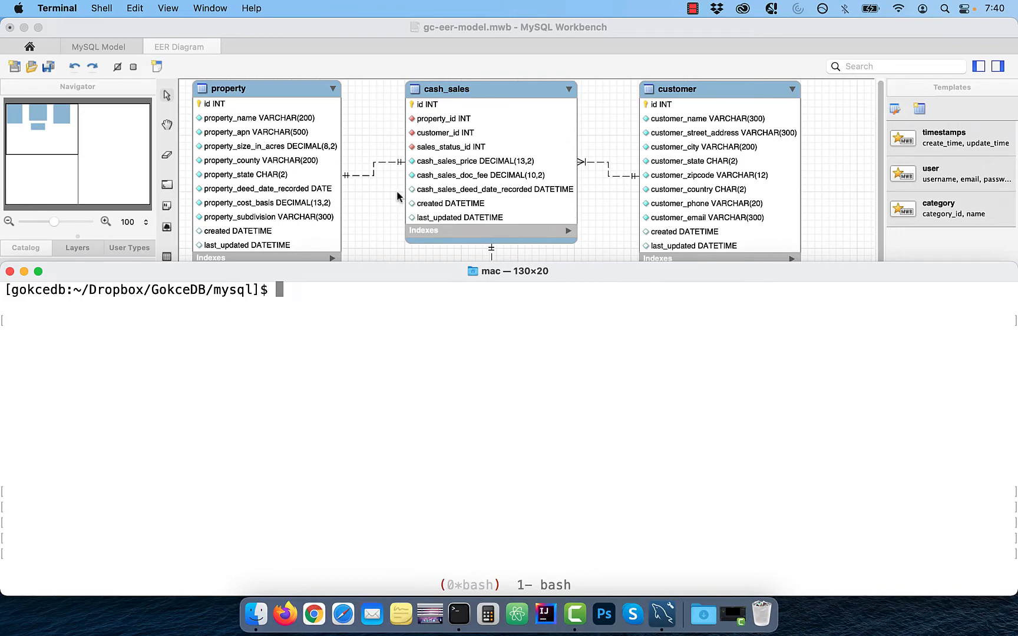
mouse_move(307, 165)
text(vim insert_into_p)
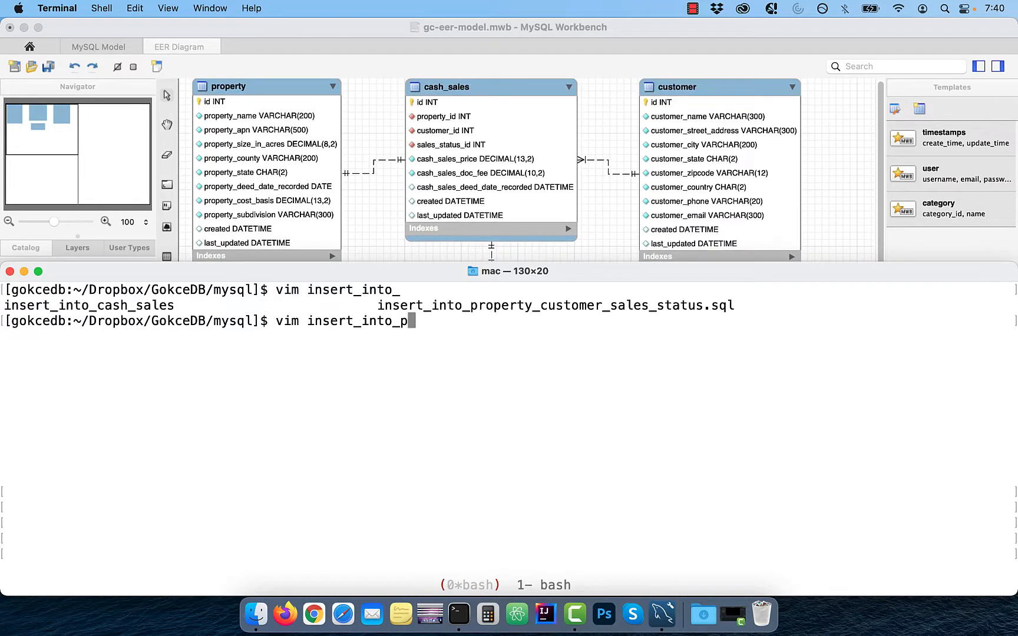
- Review insert_into_property_customer_sales_status.sql in vim, check the mysql alias, and load the script
key(Enter)
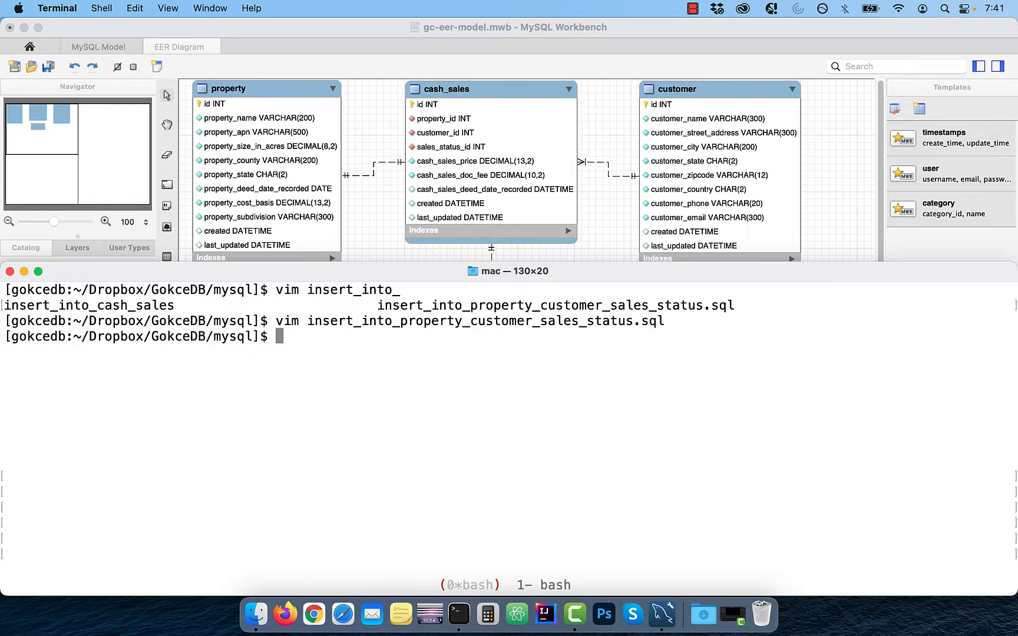
text(alias mysql)
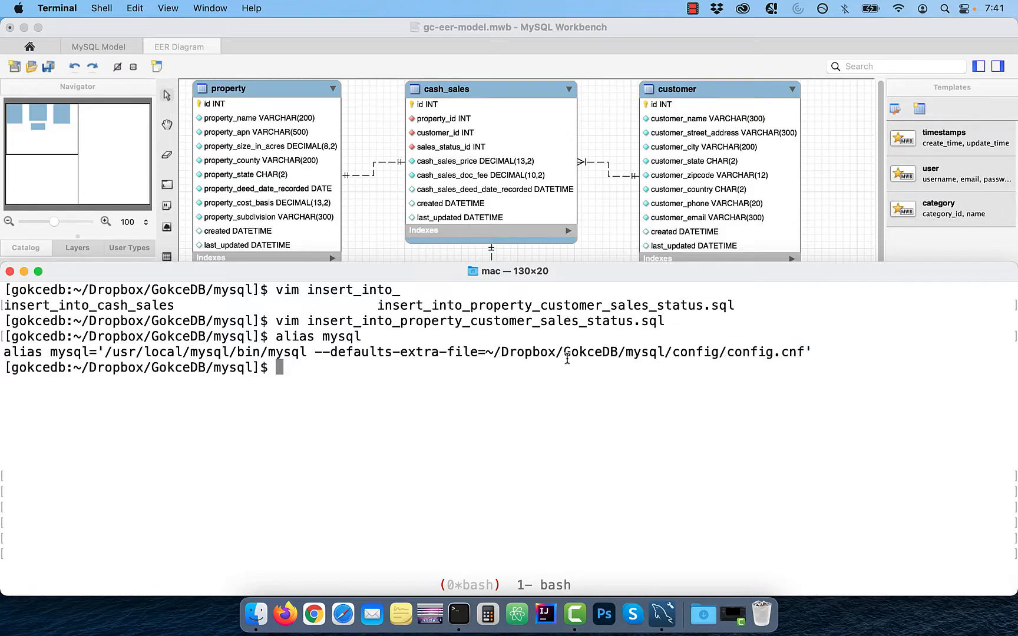
text(mysql <)
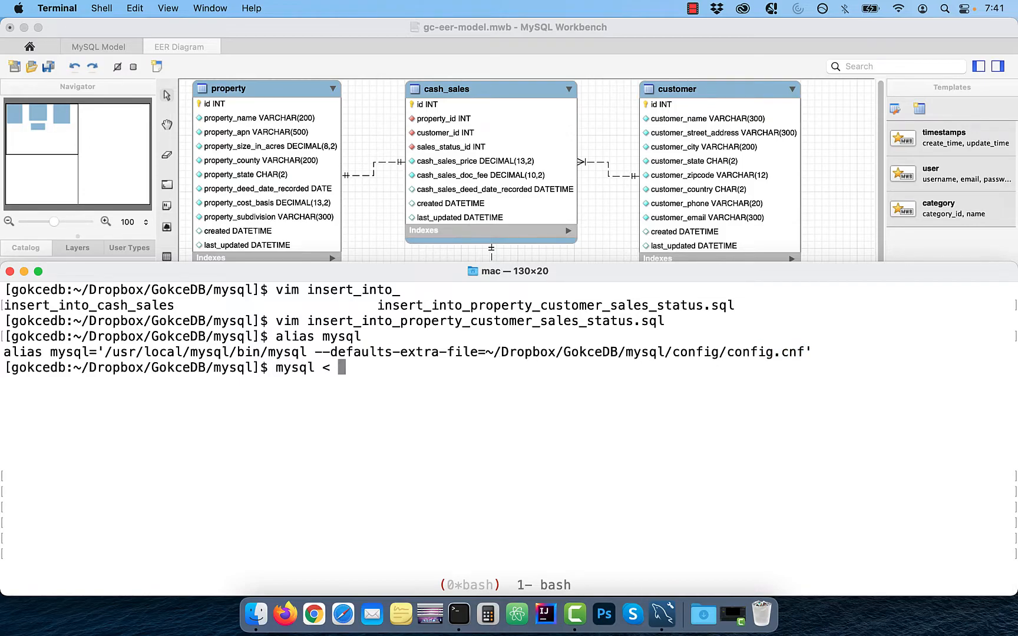
text(insert_into_property_customer_sales_status.sql)
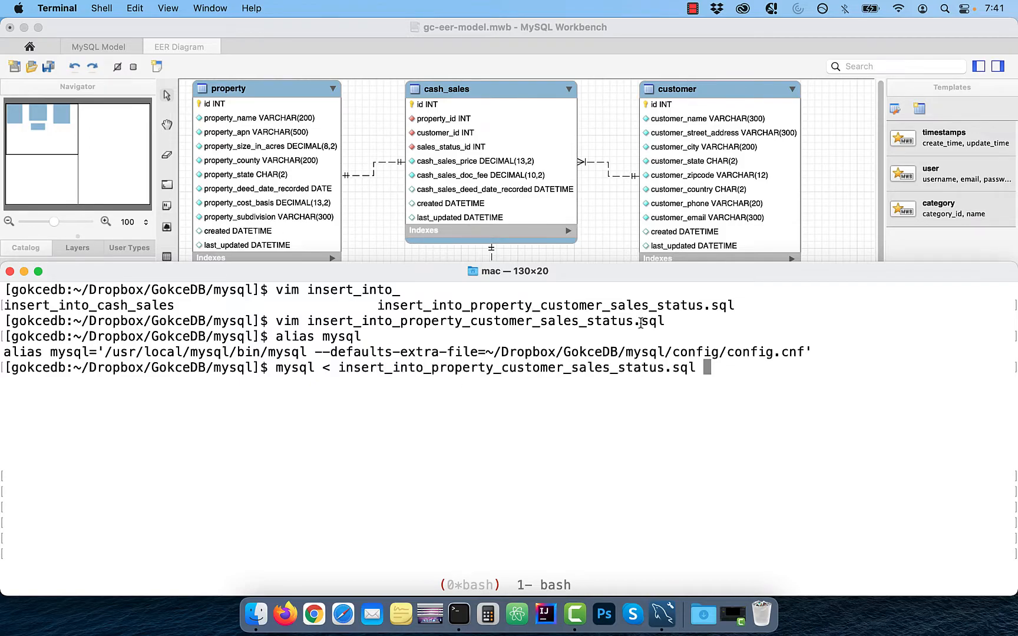
text(mysql -e)
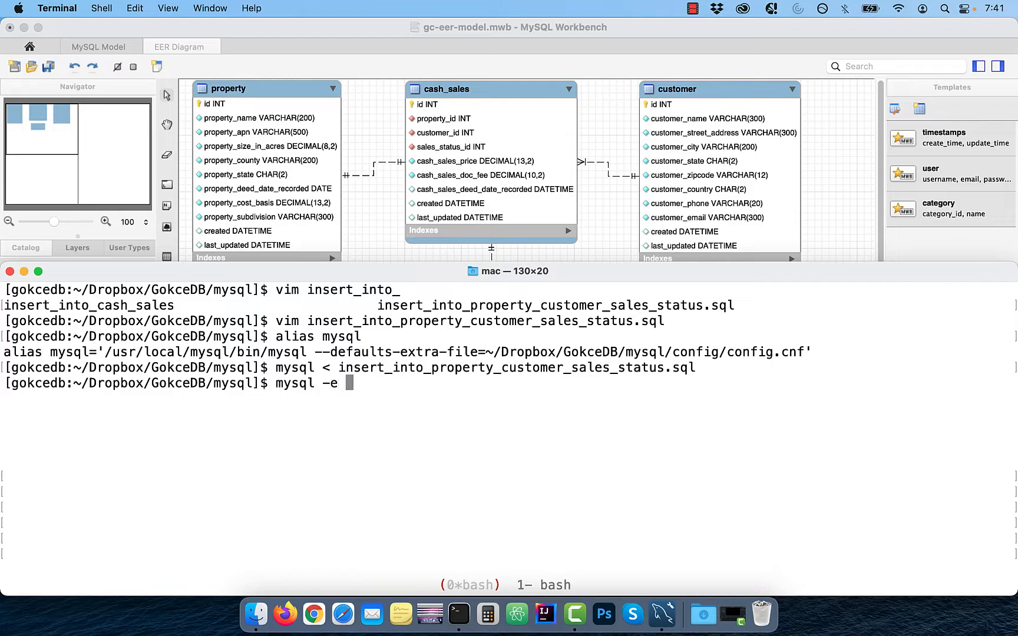
- Query property, customer and sales_status, marking property id 748 and sales_status id 2
text('SELECT * from property)
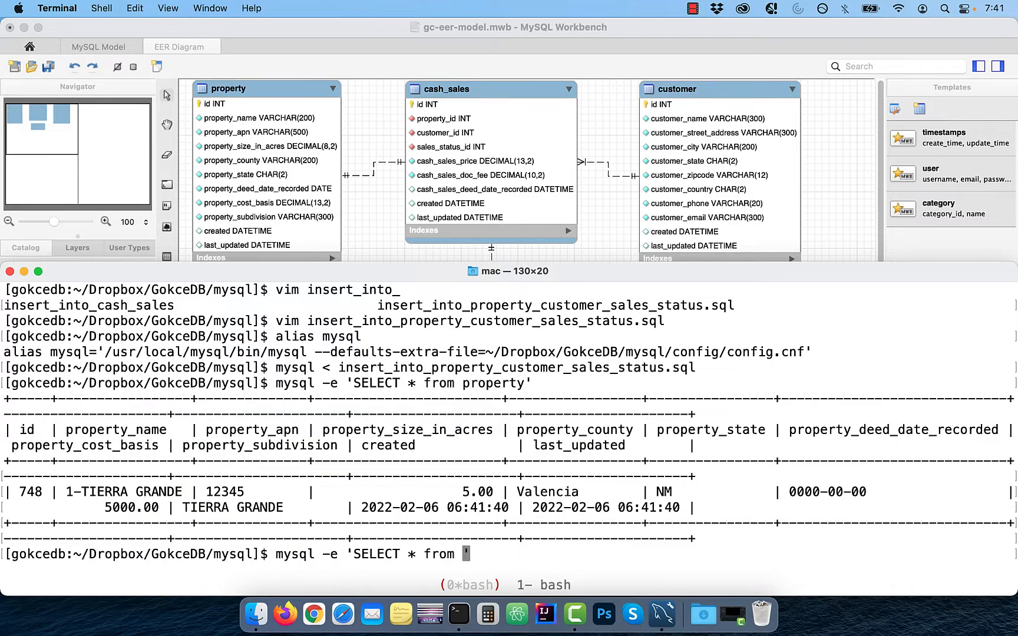
text(customer')
text(mysql -e 'SELECT * from sales_status')
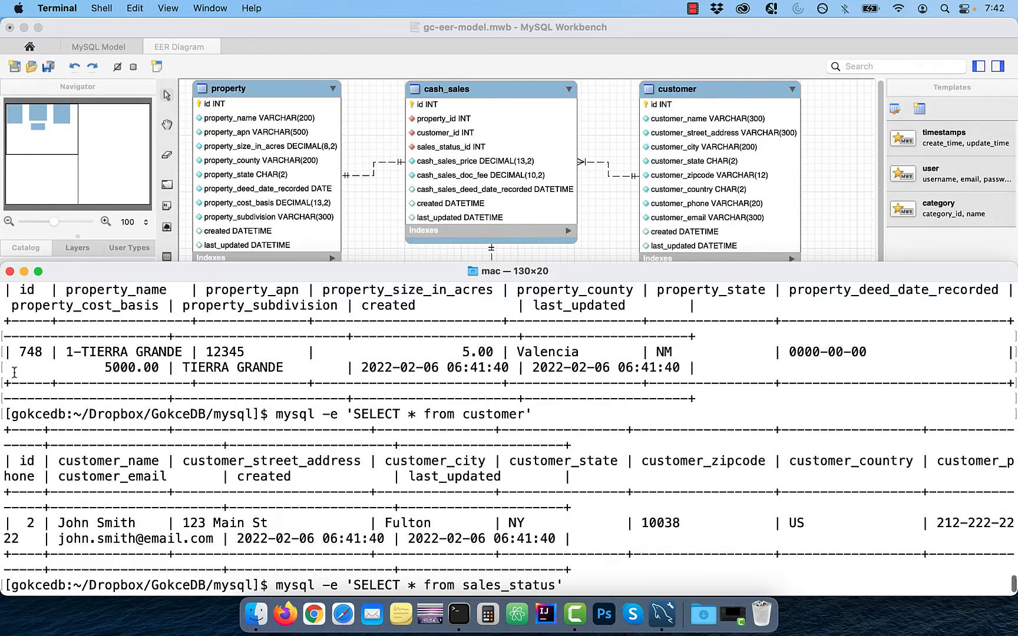
double_click(28, 352)
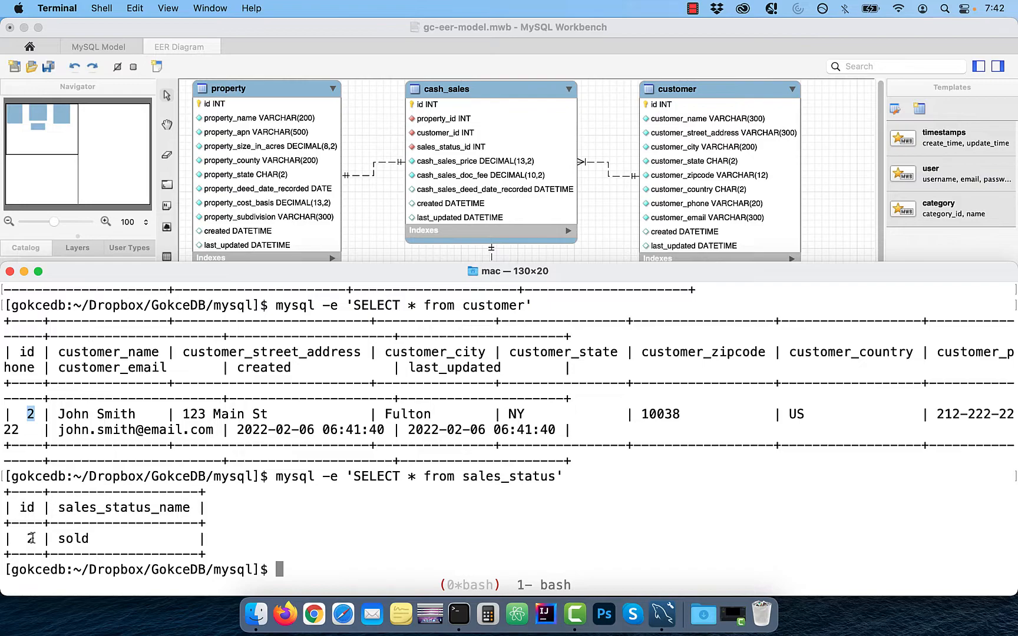
double_click(509, 476)
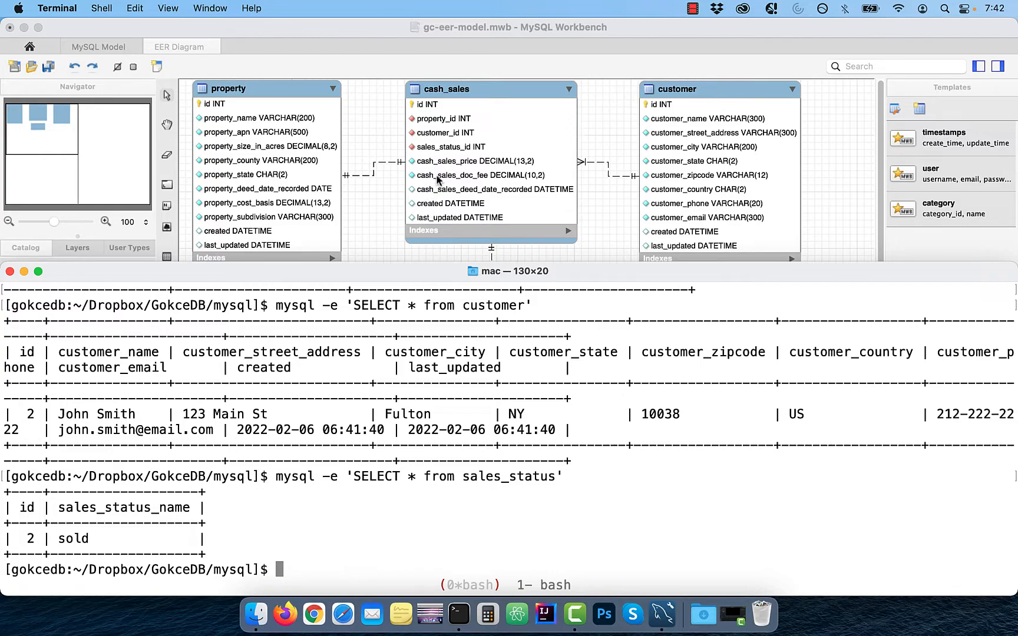
mouse_move(342, 489)
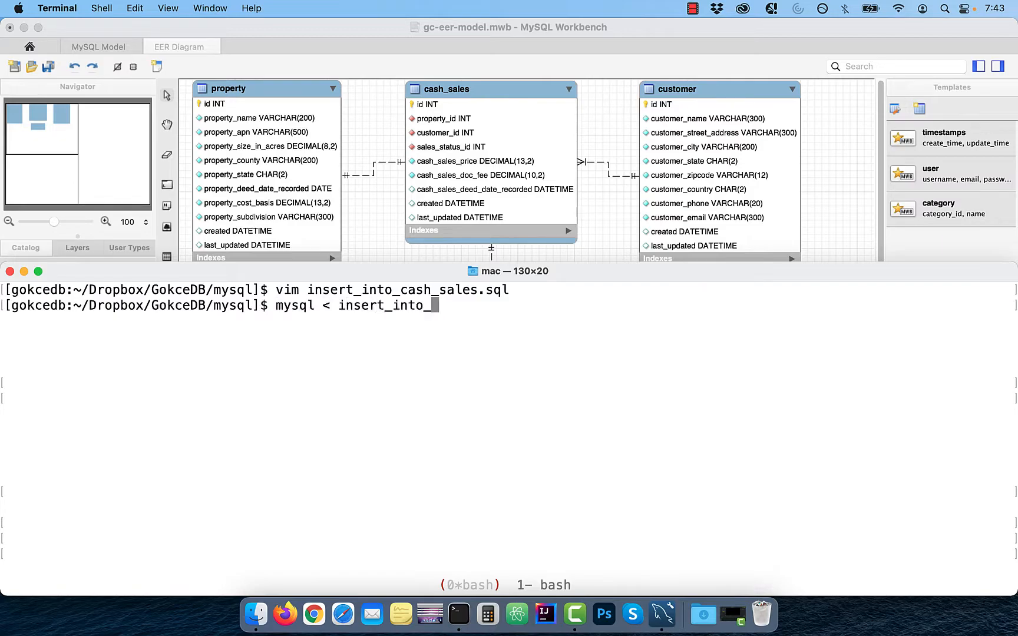
- Query cash_sales to see the row linking property 748, customer 2 and status 2 at 10000.00
text(mysql -e '')
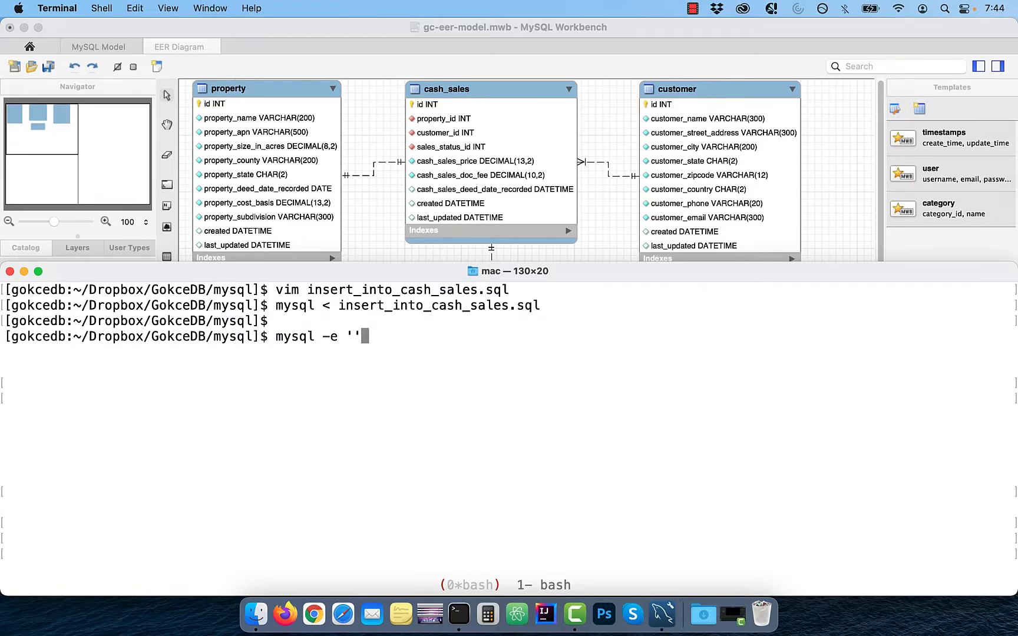
text(SELECT * FROM cash_sales)
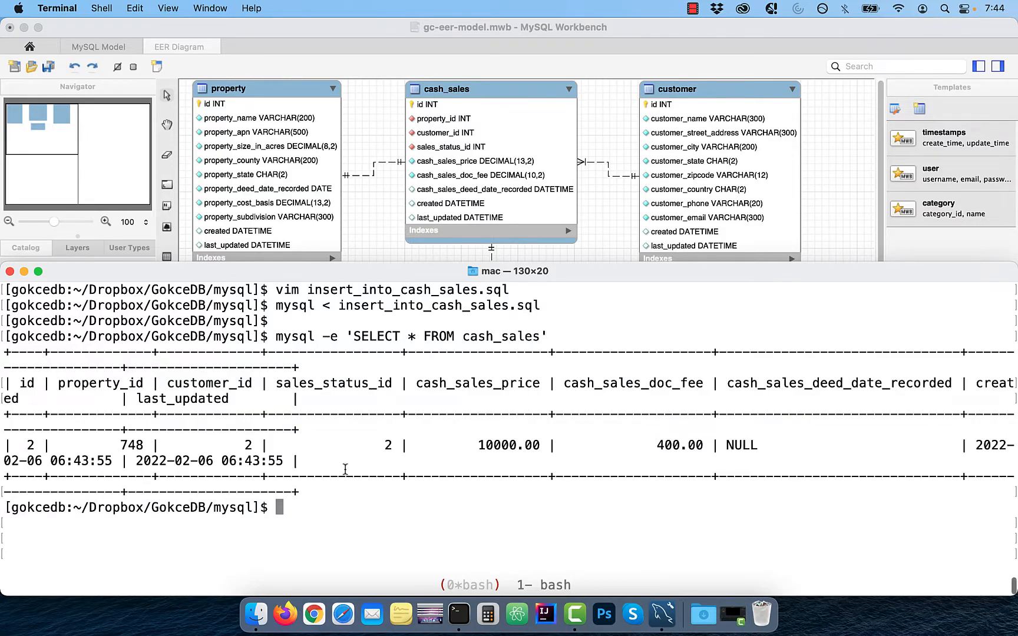
text(mysql -e)
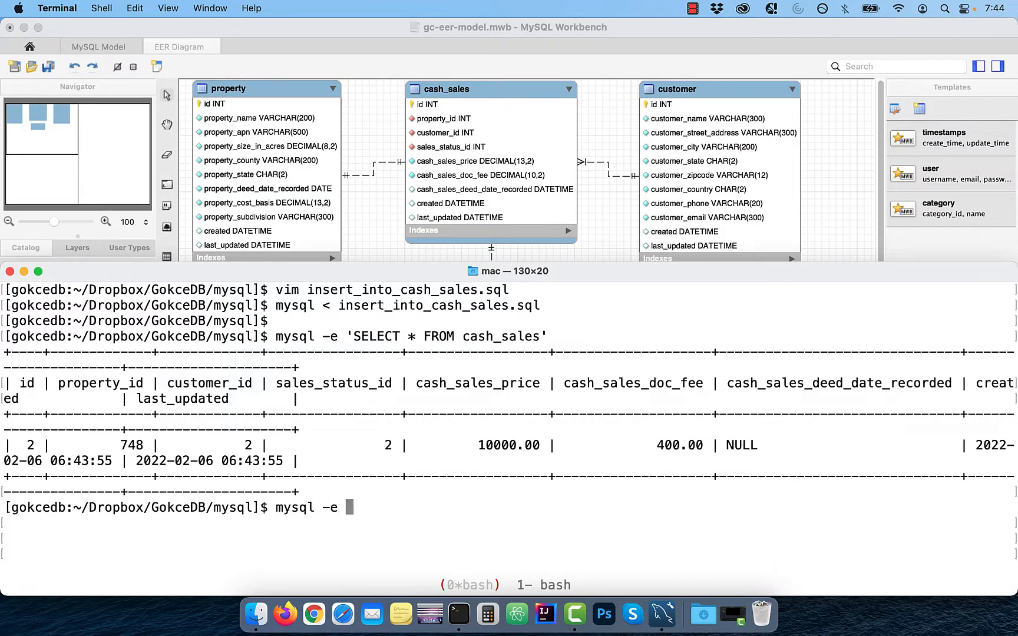
- Show CREATE TABLE for cash_sales and inspect the sales_status_id constraint
text('SHOW TABLE)
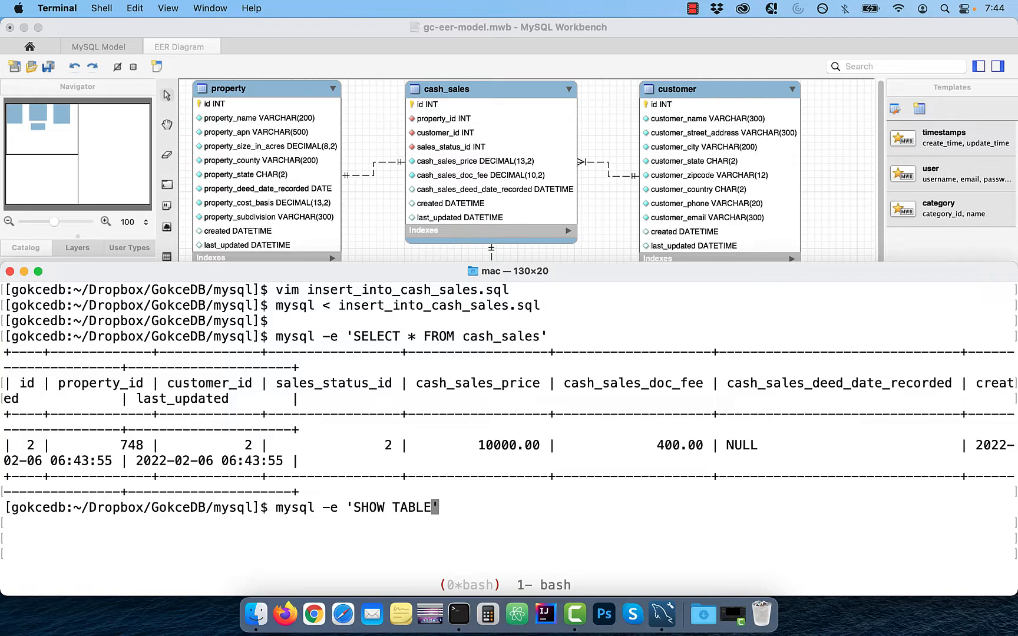
text(CREATE)
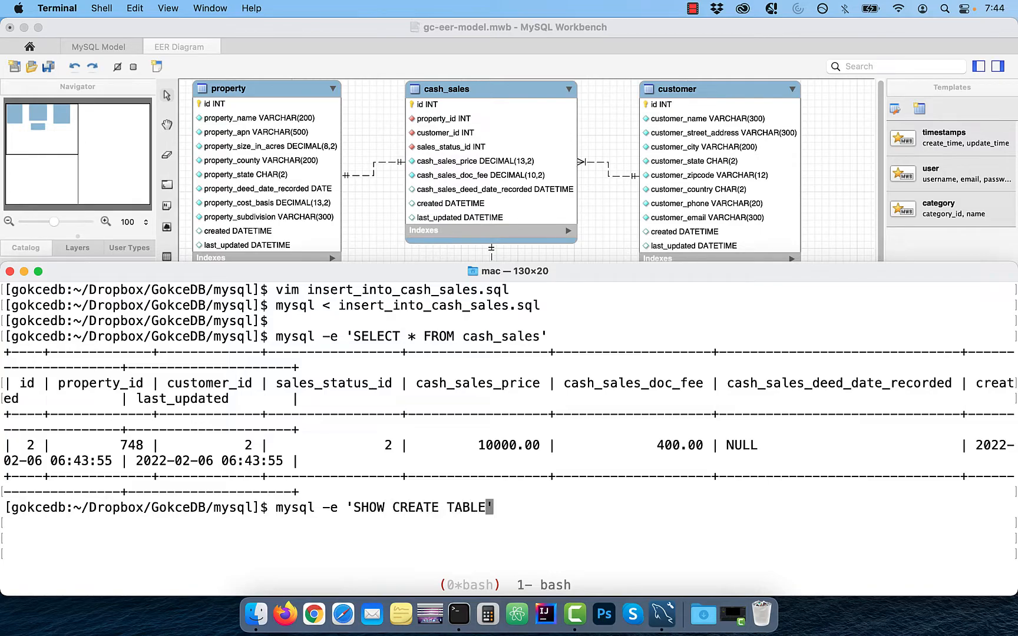
text(cash_sales')
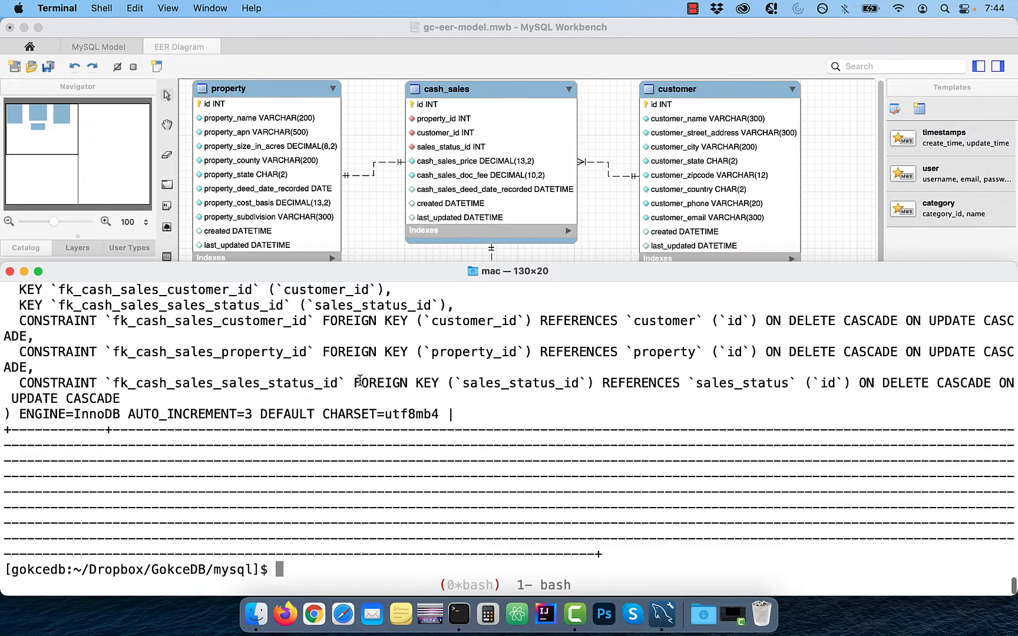
double_click(517, 383)
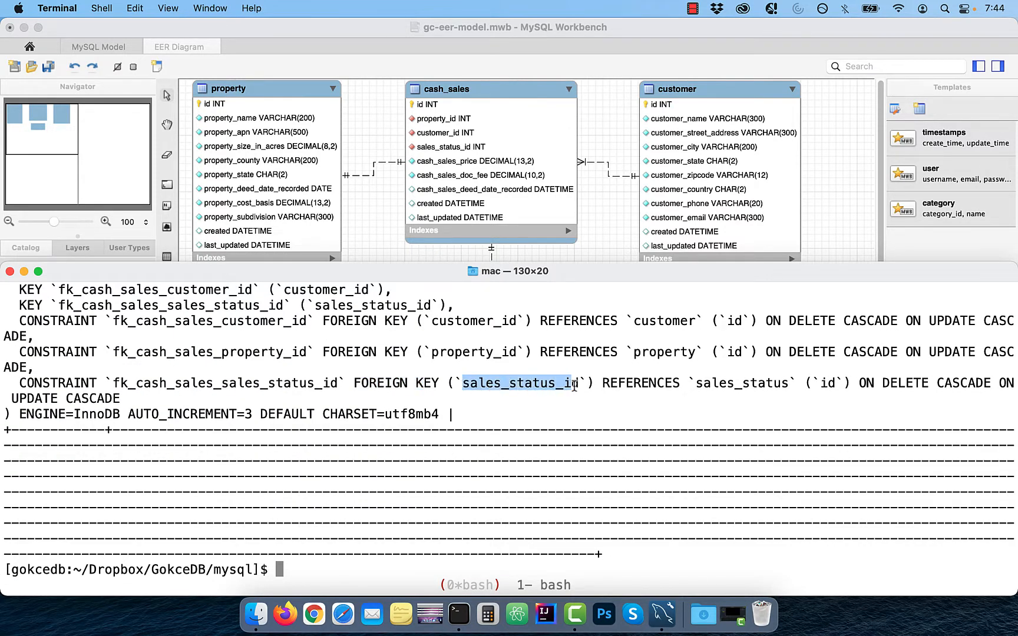
scroll(down, 3)
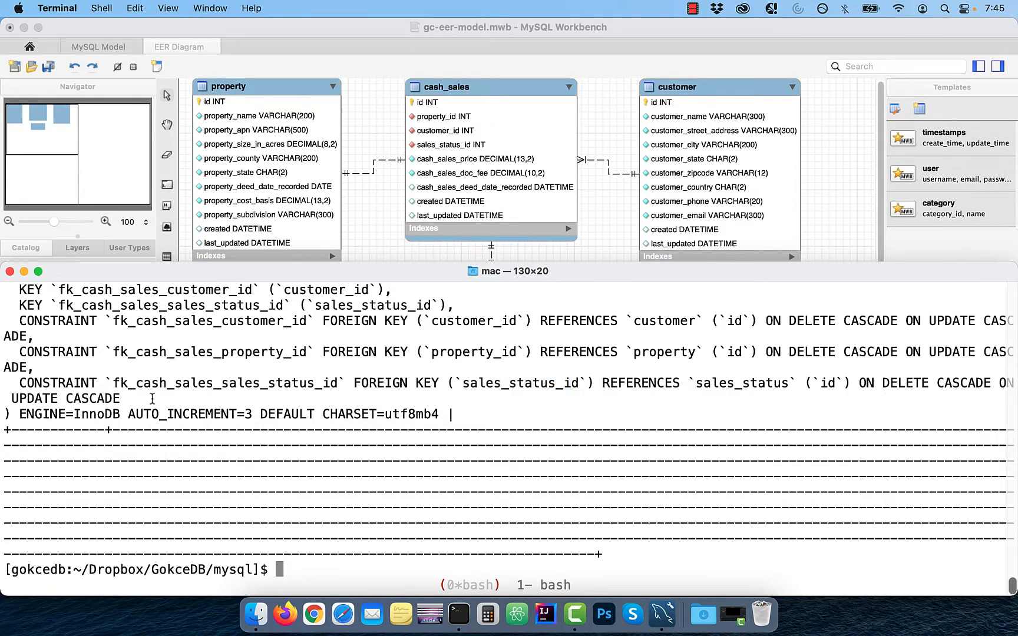
- Drop the foreign key fk_cash_sales_sales_status_id from cash_sales
text(mysql -e 'ALTER)
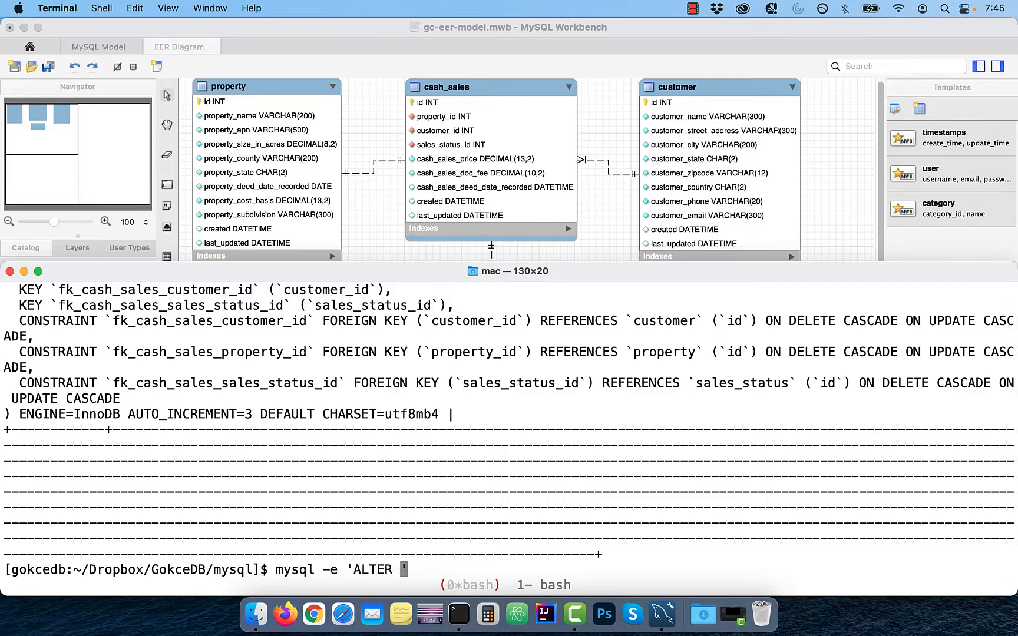
text(TABLE cash_sales DROP FOR)
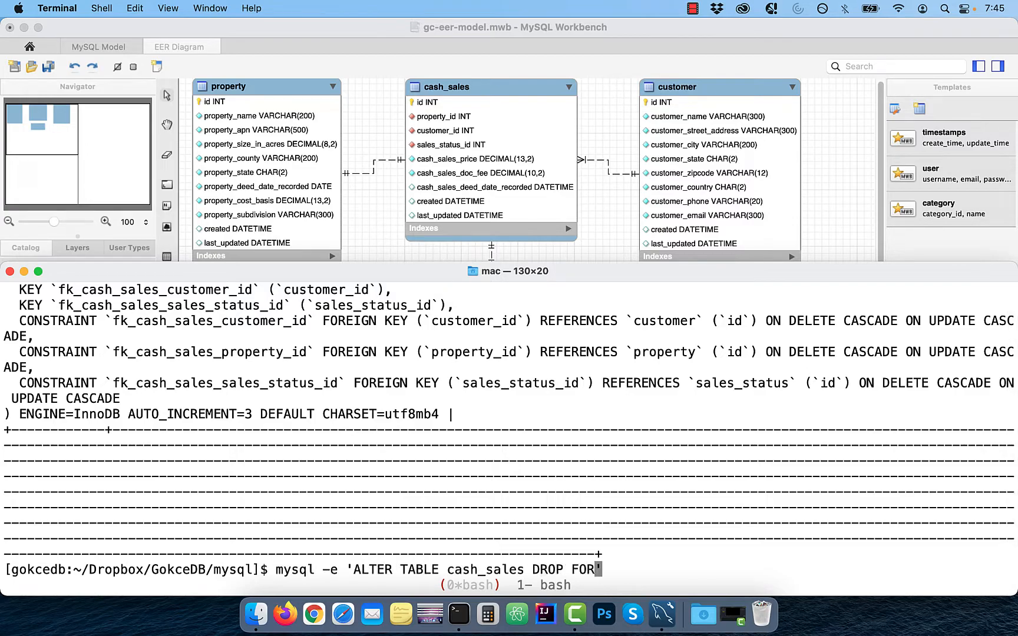
text(EIGN KEY fk_cash_sales_sales_status_id')
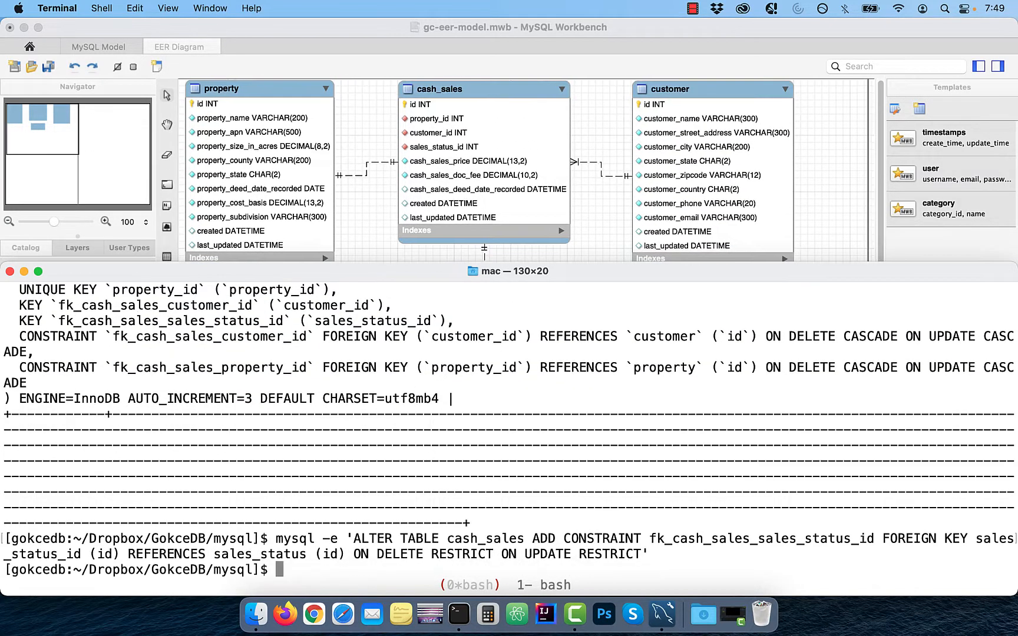
- Recreate the key with ON DELETE RESTRICT and attempt deleting sales_status id 2
text(mysql -e 'SELECT * FROM sales_status)
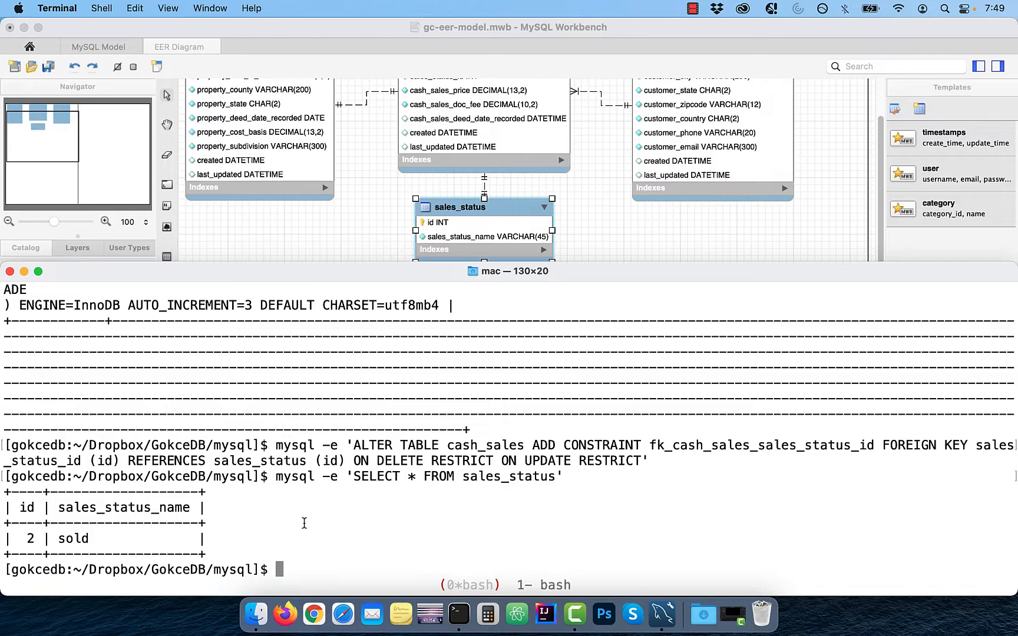
text(mysql -e 'DELETE F')
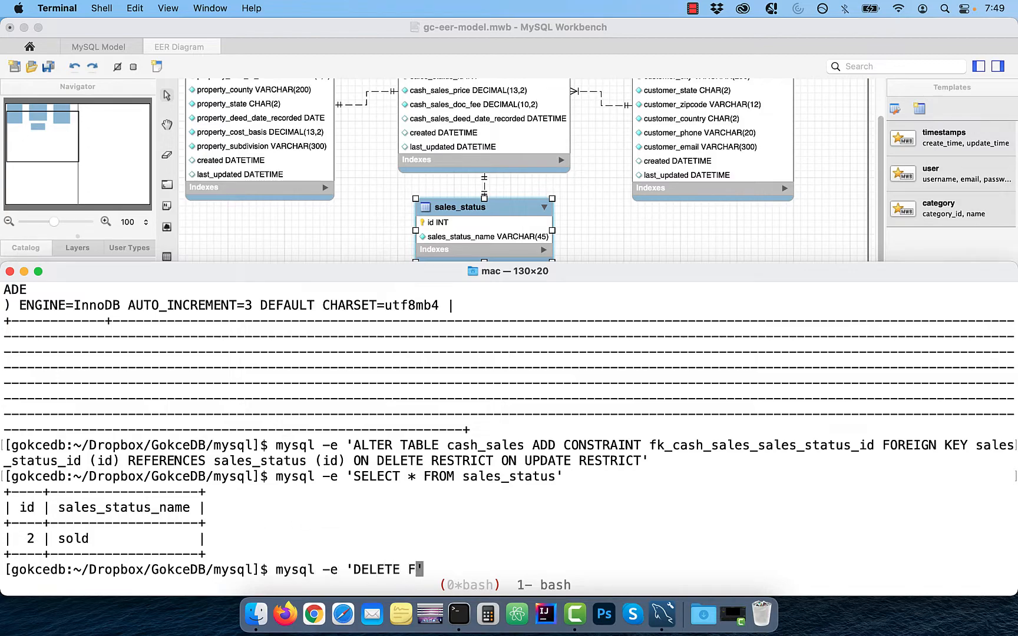
text(ROM sales_status WHERE id=2)
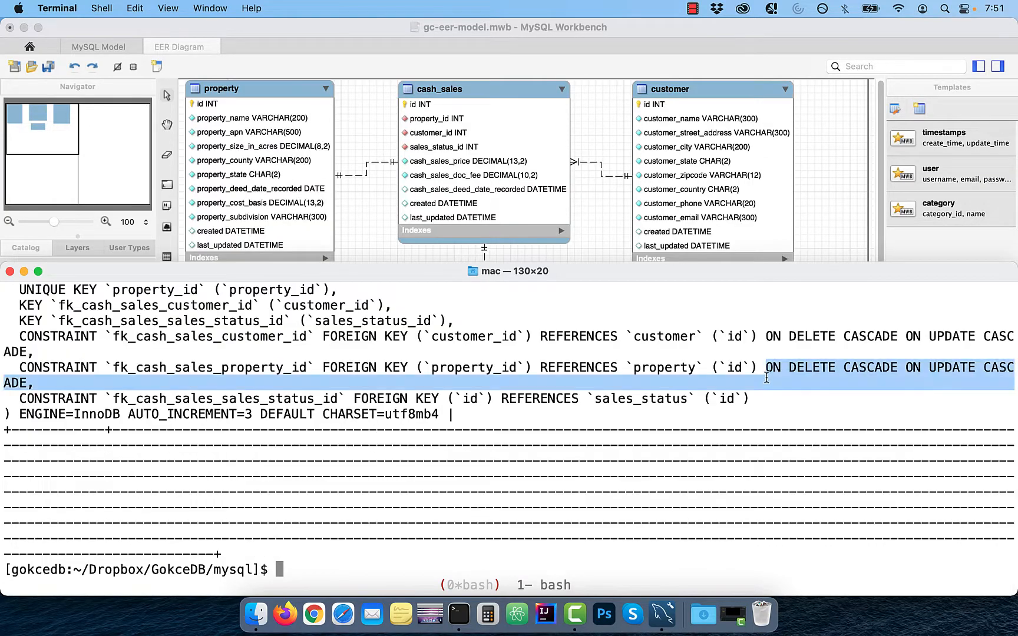
- Drop the key again and re-add it with ON DELETE CASCADE ON UPDATE CASCADE, fixing the typo
text(mysql -e 'ALTER TABLE)
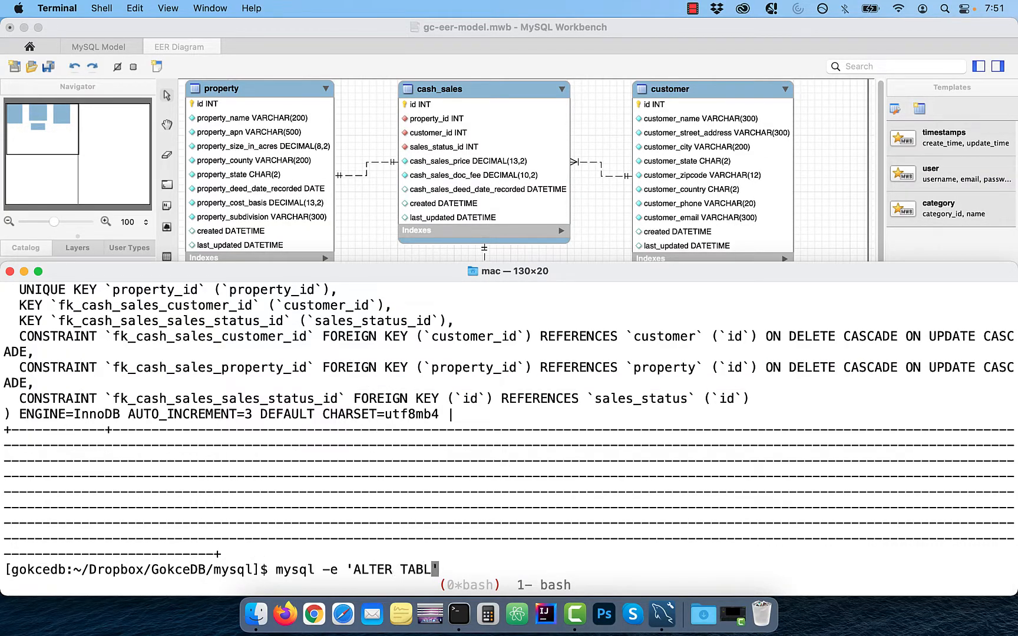
text(cash_sales DROP FOREIGN)
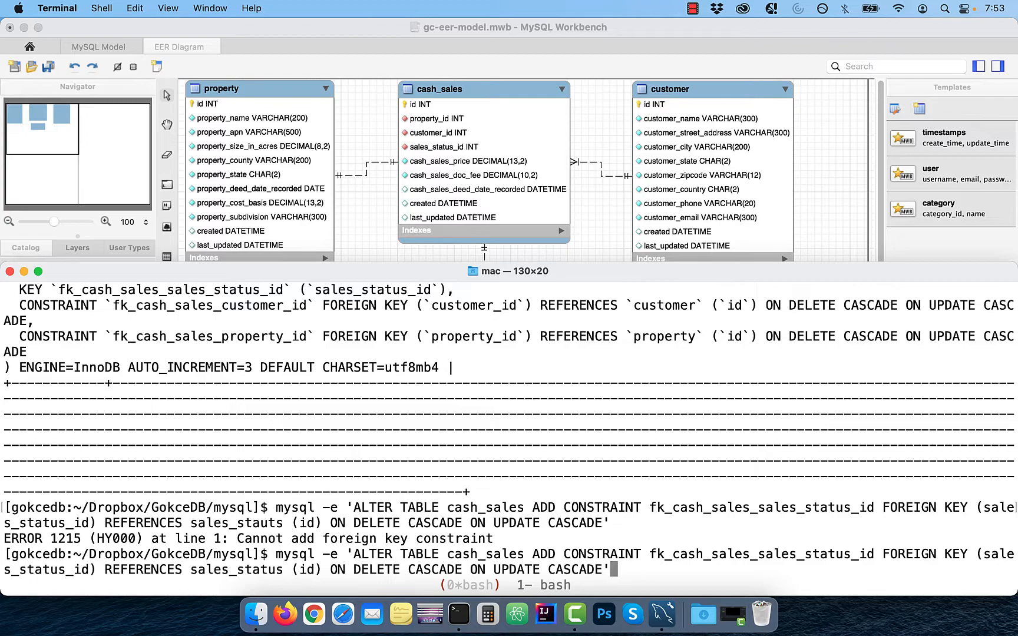
key(Return)
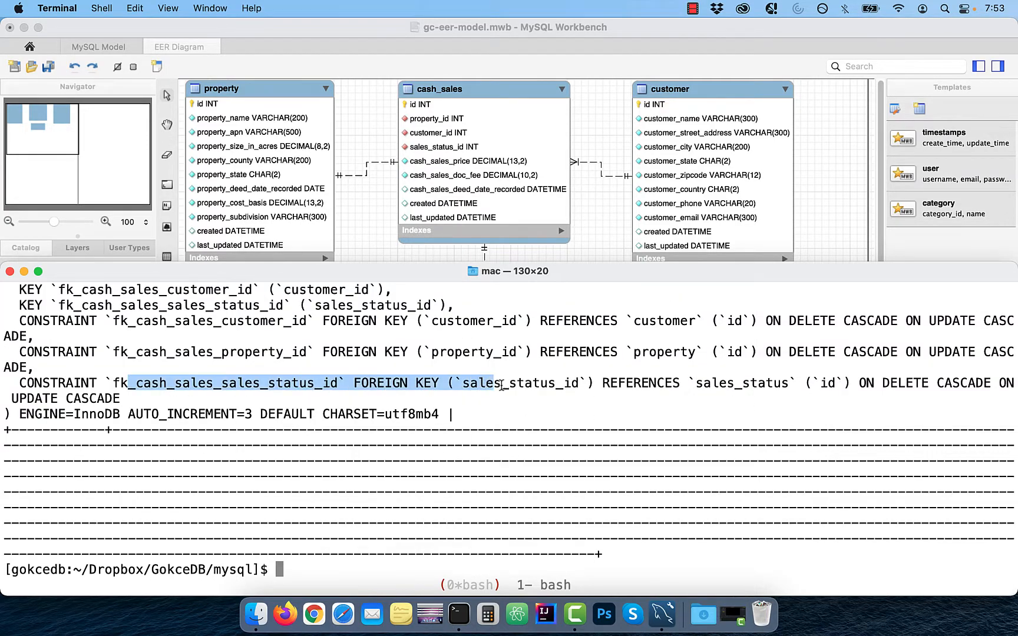
text(mysql -e 'SELECT * FROM sales_status)
text(mysql -e 'DELE)
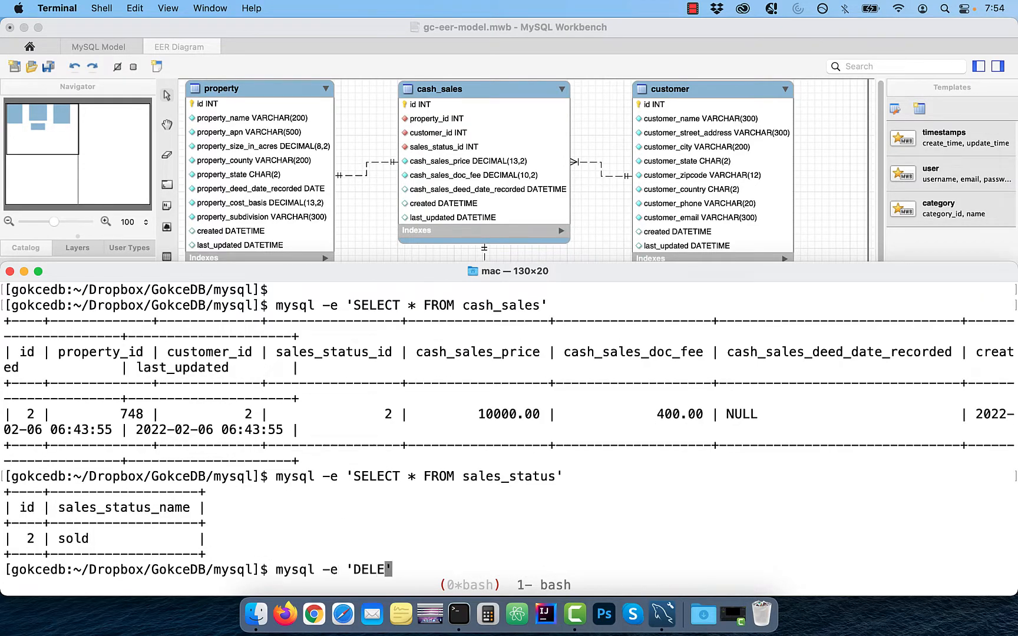
- Delete sales_status id 2 and confirm sales_status and cash_sales both return no rows
text(TE FROM sales_status WHERE ID=2)
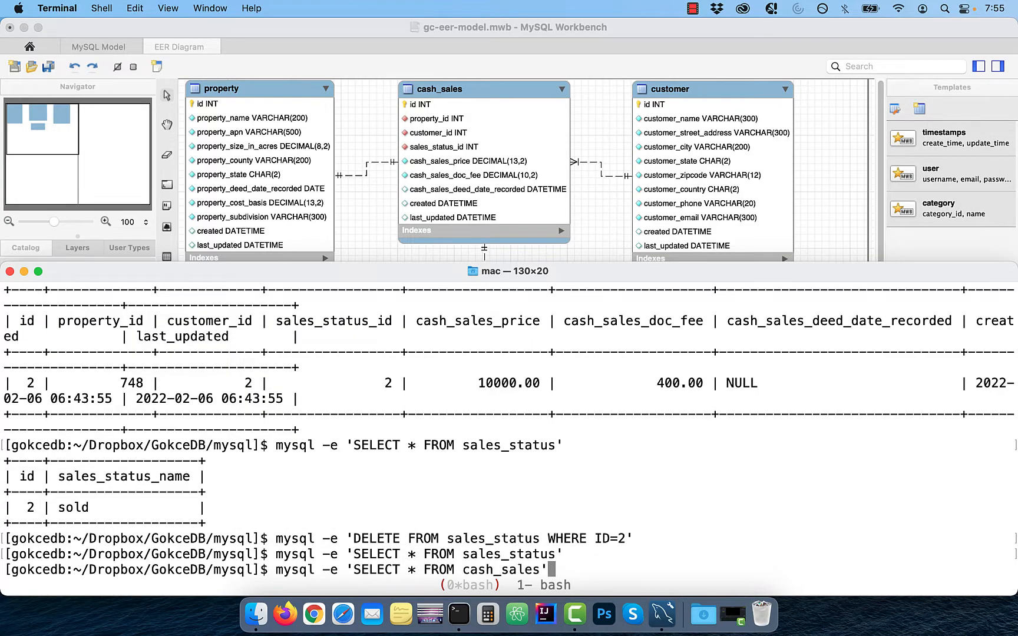
key(Return)
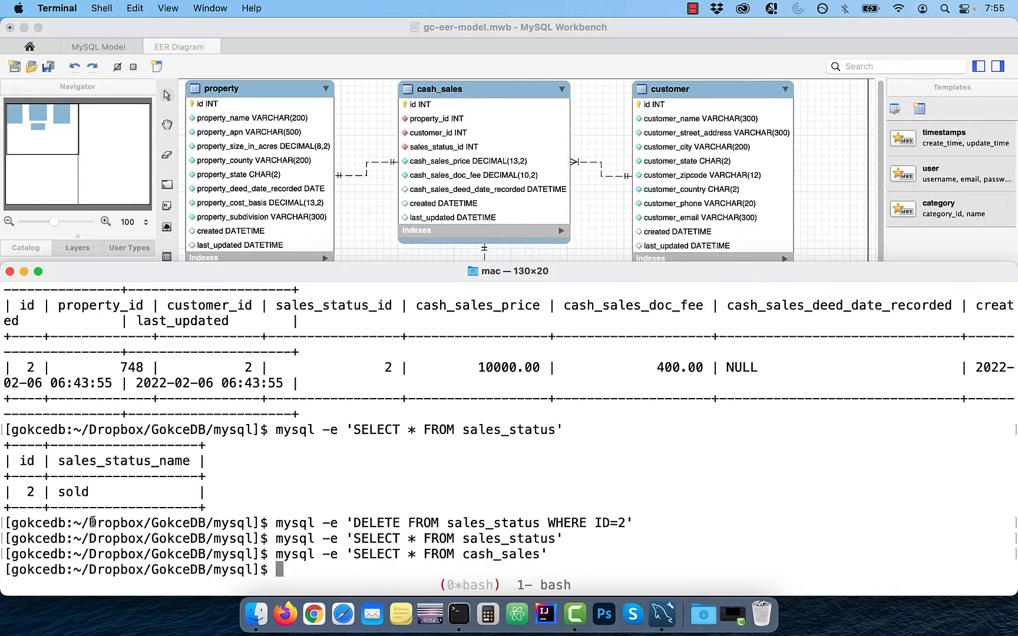